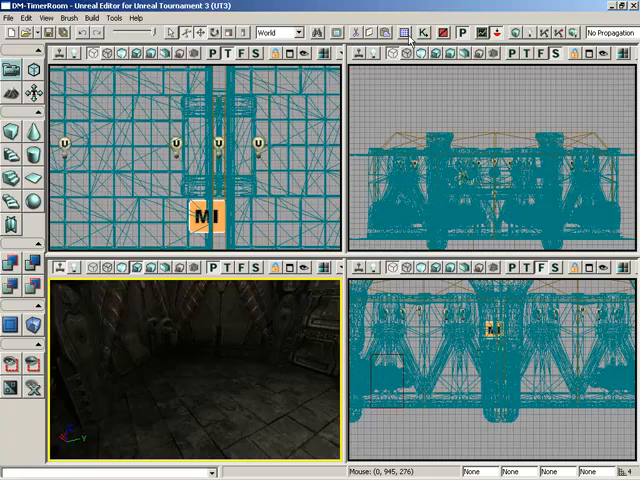
pyautogui.moveTo(408, 32)
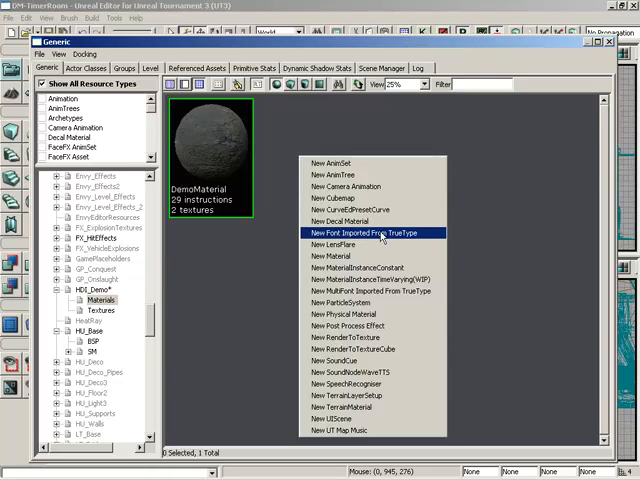
# Step: Start a New Font Imported From TrueType with Group 'Fonts' and Name 'MyNewFont'
pyautogui.click(368, 232)
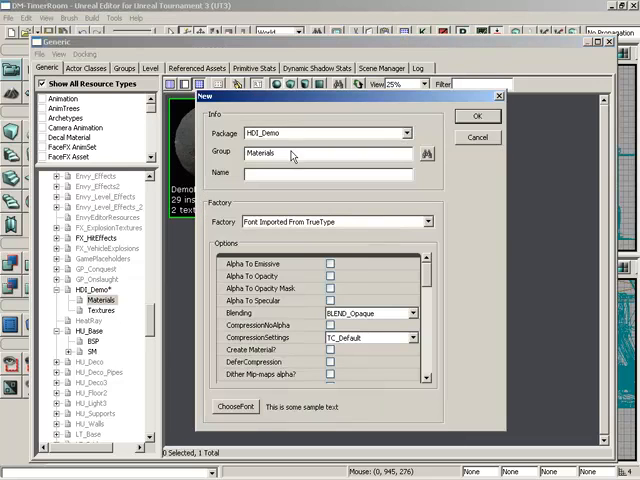
pyautogui.tripleClick(316, 132)
pyautogui.write('Fonts')
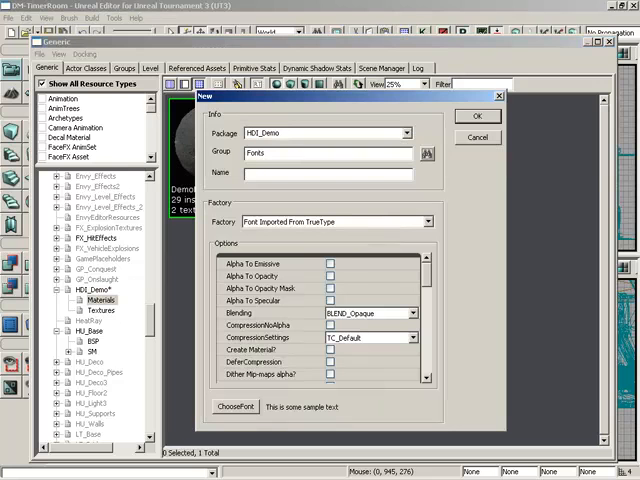
pyautogui.write('M')
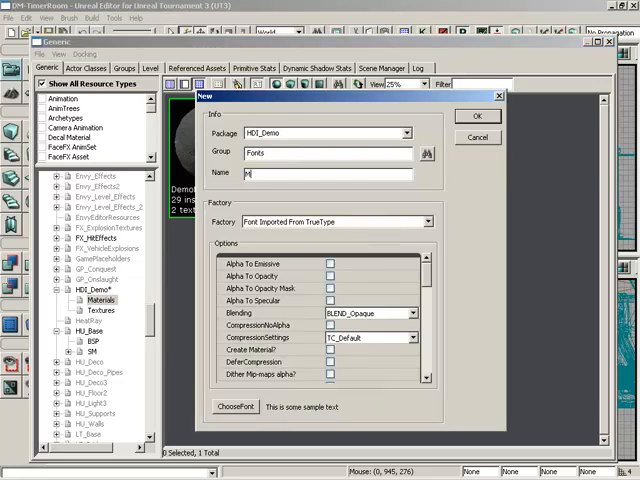
pyautogui.write('MyNewFont')
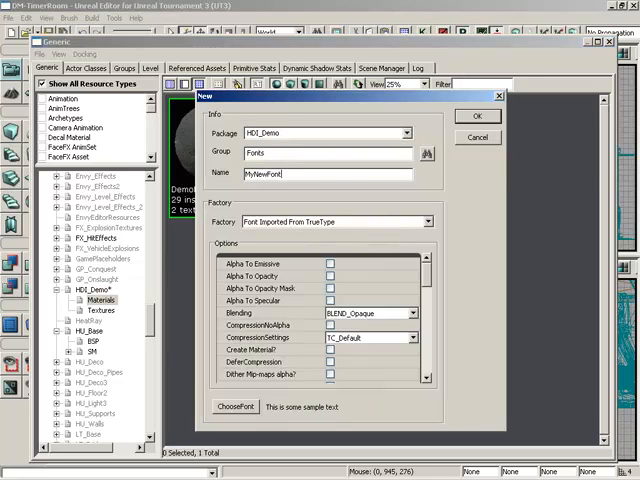
pyautogui.moveTo(338, 308)
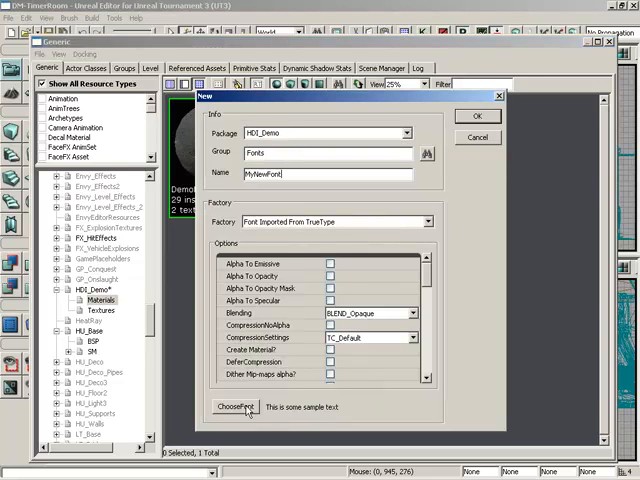
# Step: Pick a typeface from the Font dialog so the sample text renders in it
pyautogui.click(236, 406)
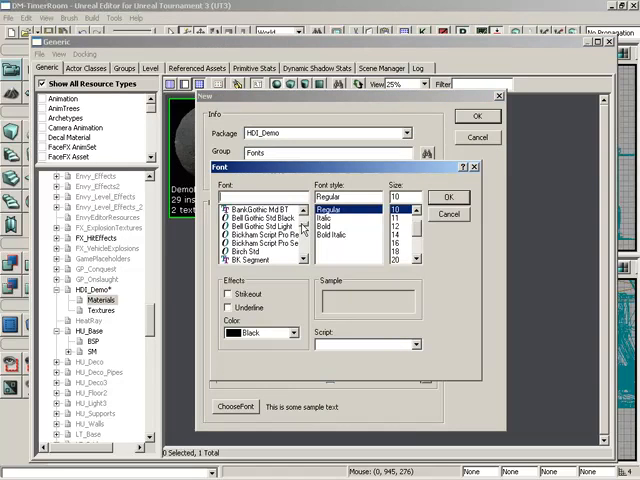
pyautogui.click(256, 208)
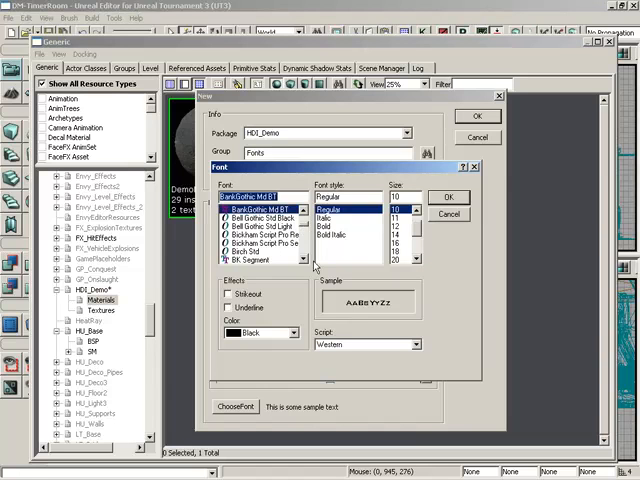
pyautogui.moveTo(356, 228)
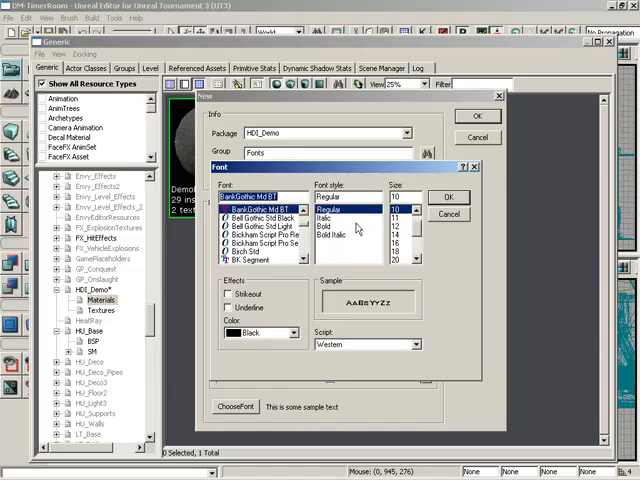
pyautogui.moveTo(376, 238)
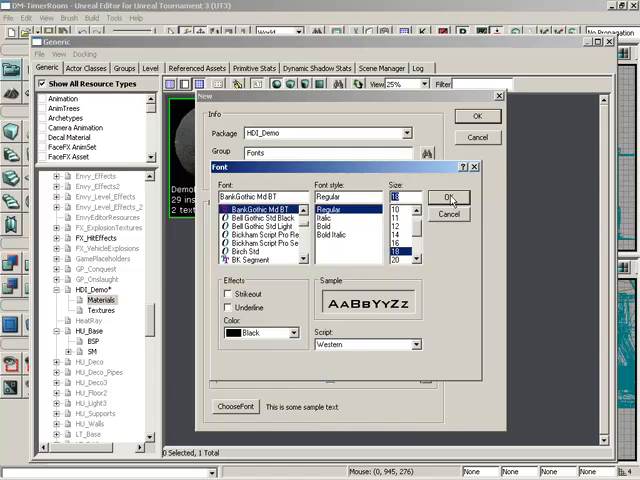
pyautogui.click(448, 196)
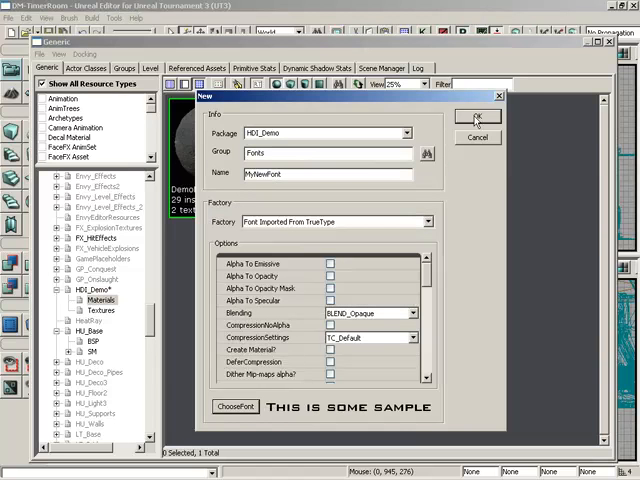
# Step: Create the font, preview its glyph pages with sample text 'Buzz', and show MyNewFont under Fonts
pyautogui.click(478, 116)
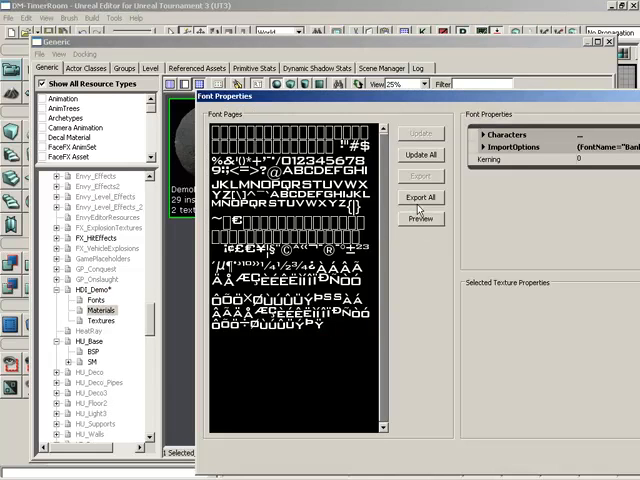
pyautogui.click(420, 220)
pyautogui.write('3D')
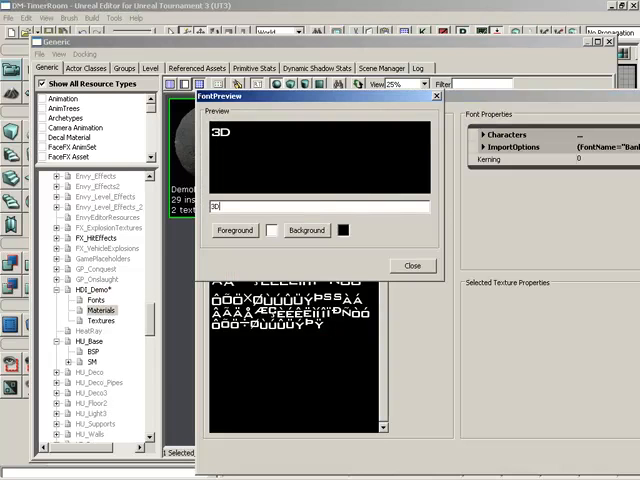
pyautogui.write('Buzz')
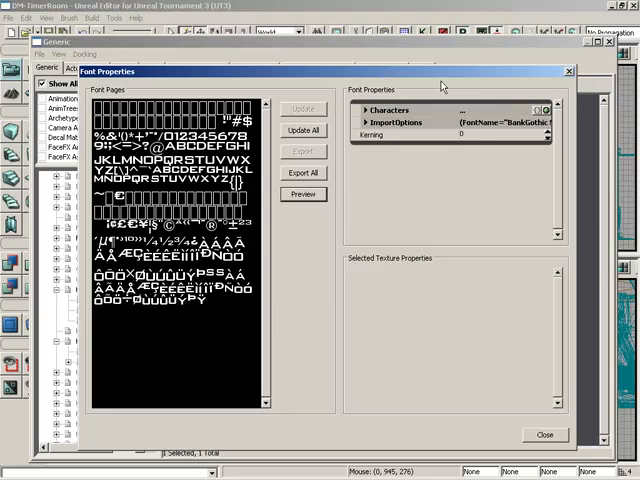
pyautogui.click(544, 434)
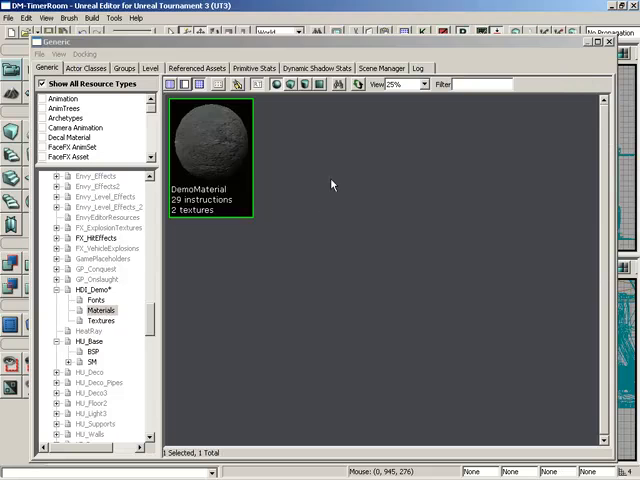
pyautogui.click(96, 300)
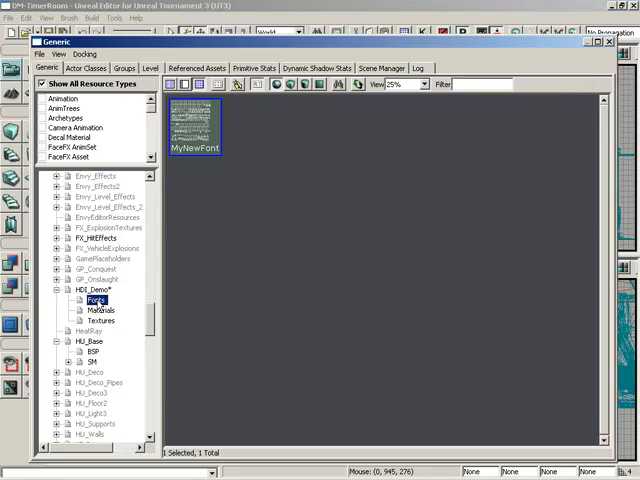